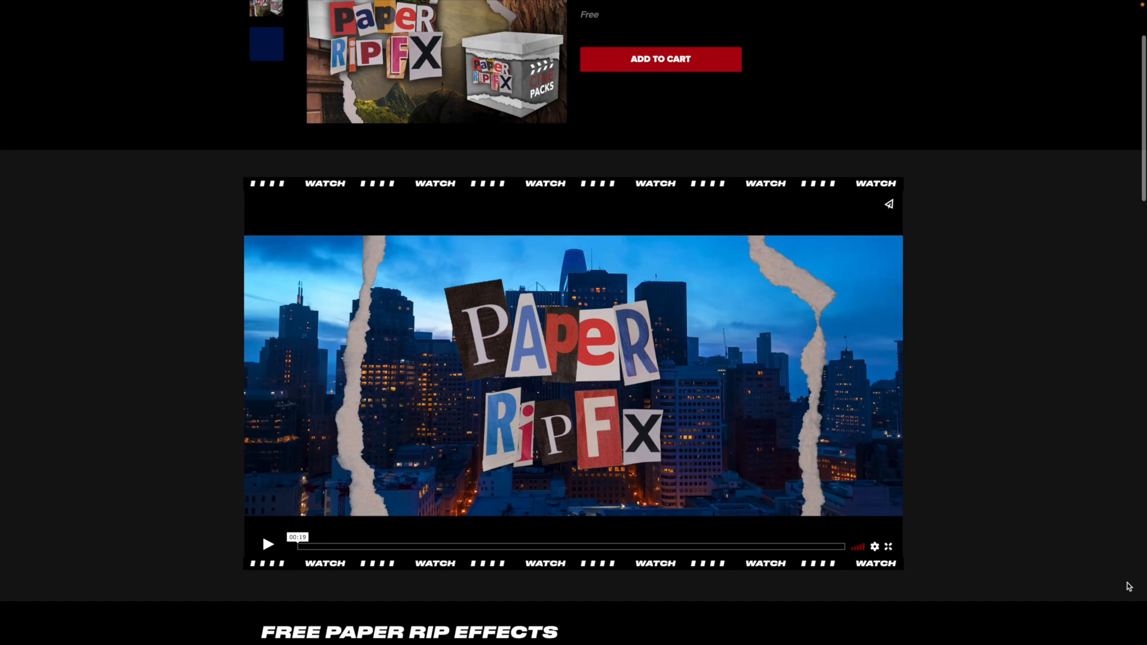
Import Rip 05 from the Paper Rip Transitions folder into the event.
{"action": "scroll", "scroll_direction": "down", "scroll_amount": 3}
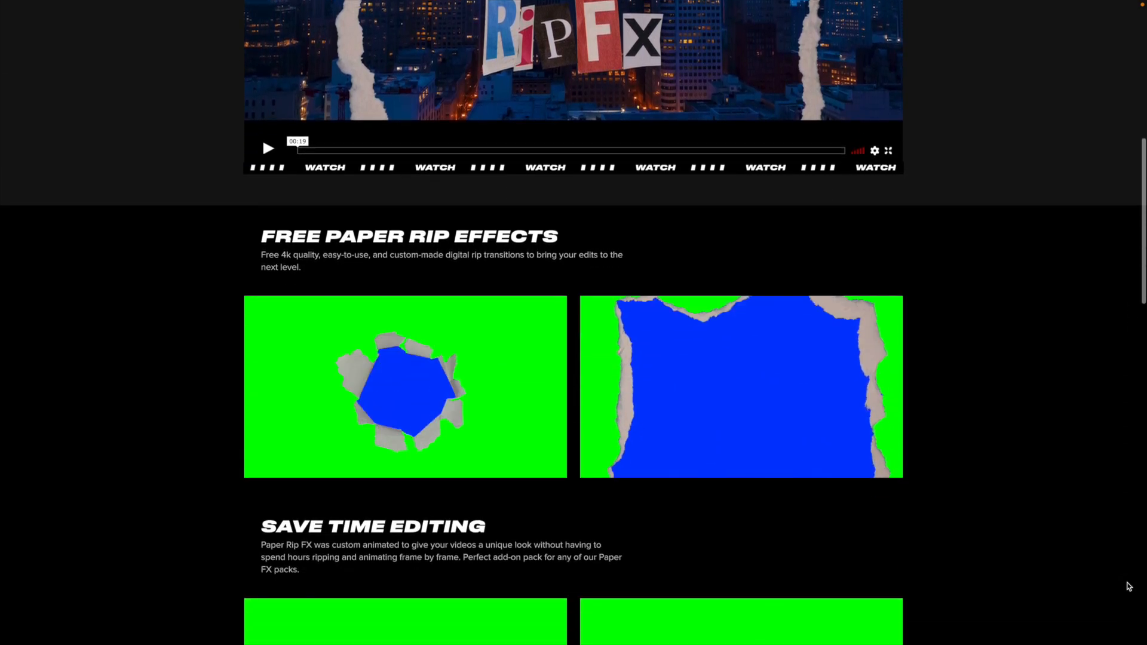
{"action": "scroll", "scroll_direction": "down", "scroll_amount": 3}
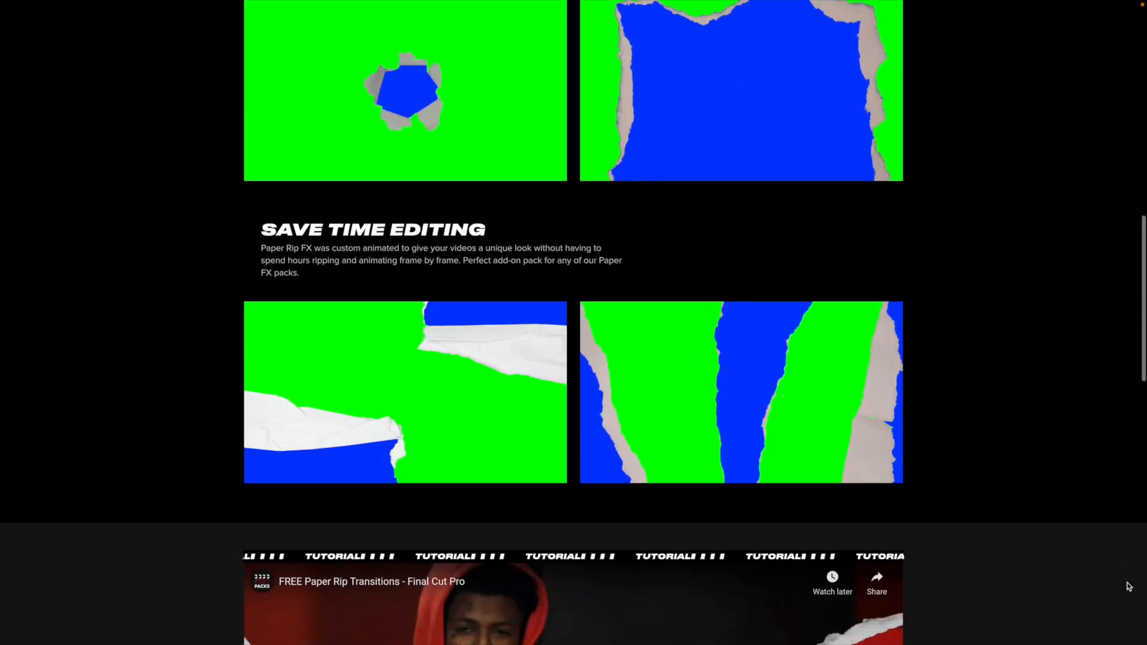
{"action": "scroll", "scroll_direction": "down", "scroll_amount": 3}
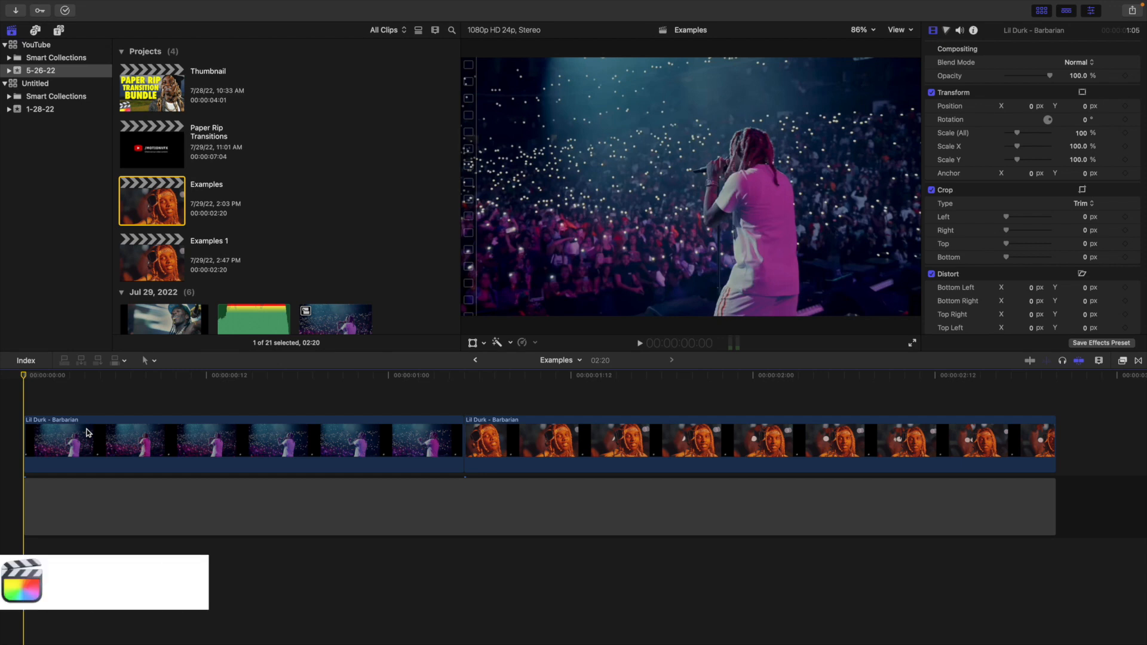
{"action": "key", "text": "cmd+i"}
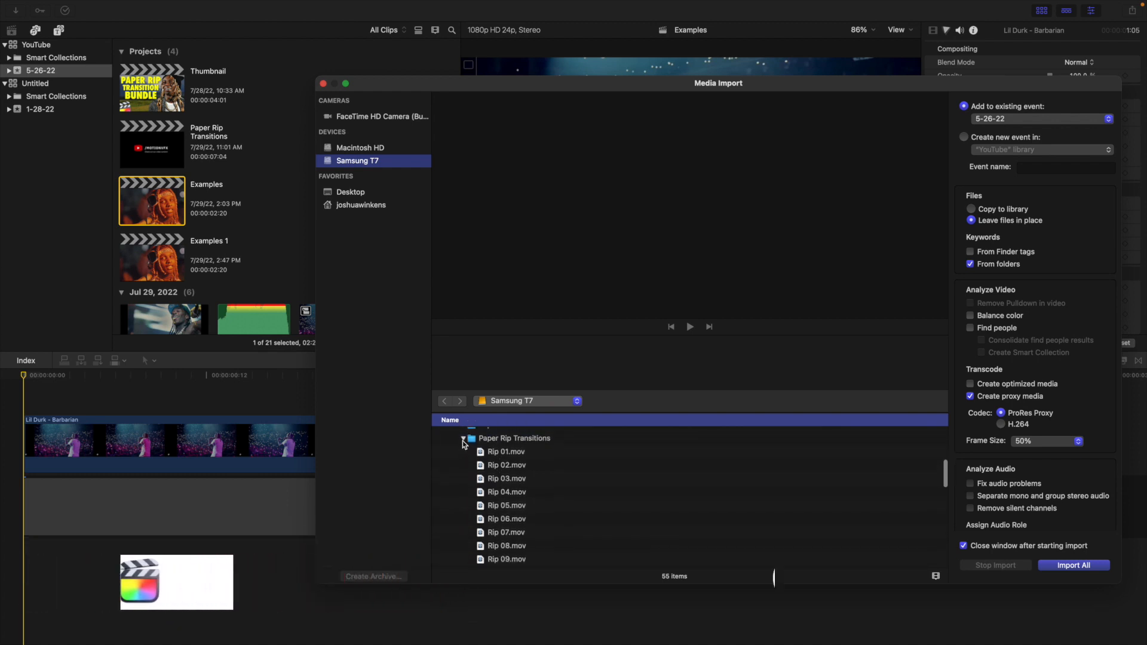
{"action": "scroll", "scroll_direction": "down", "scroll_amount": 3}
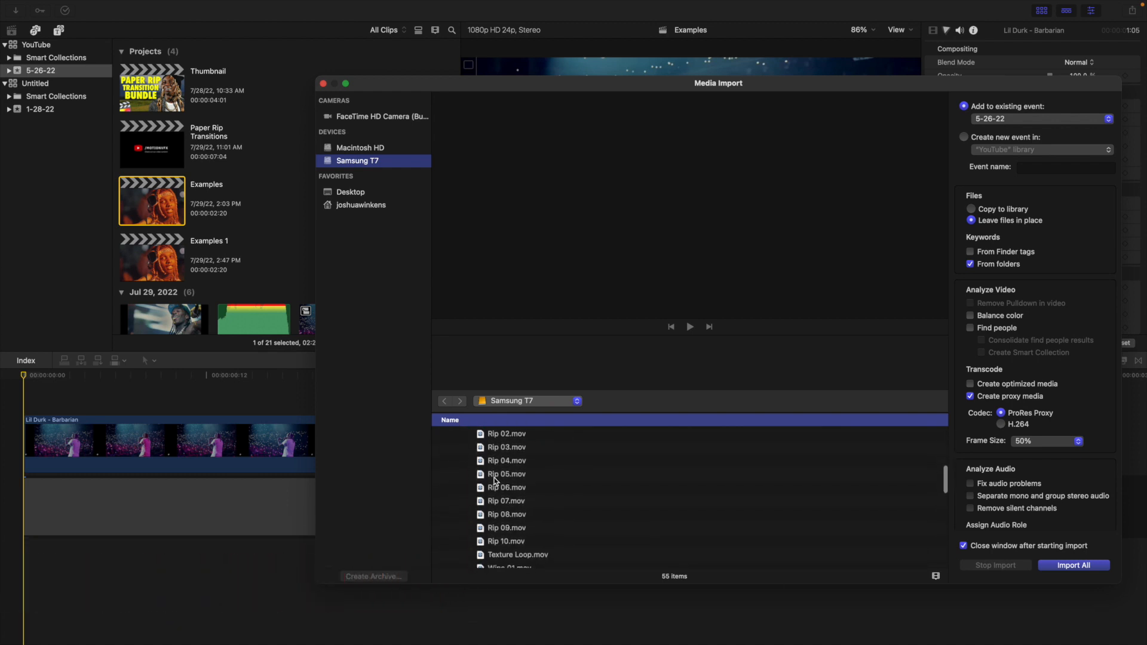
{"action": "left_click", "coordinate": [506, 473]}
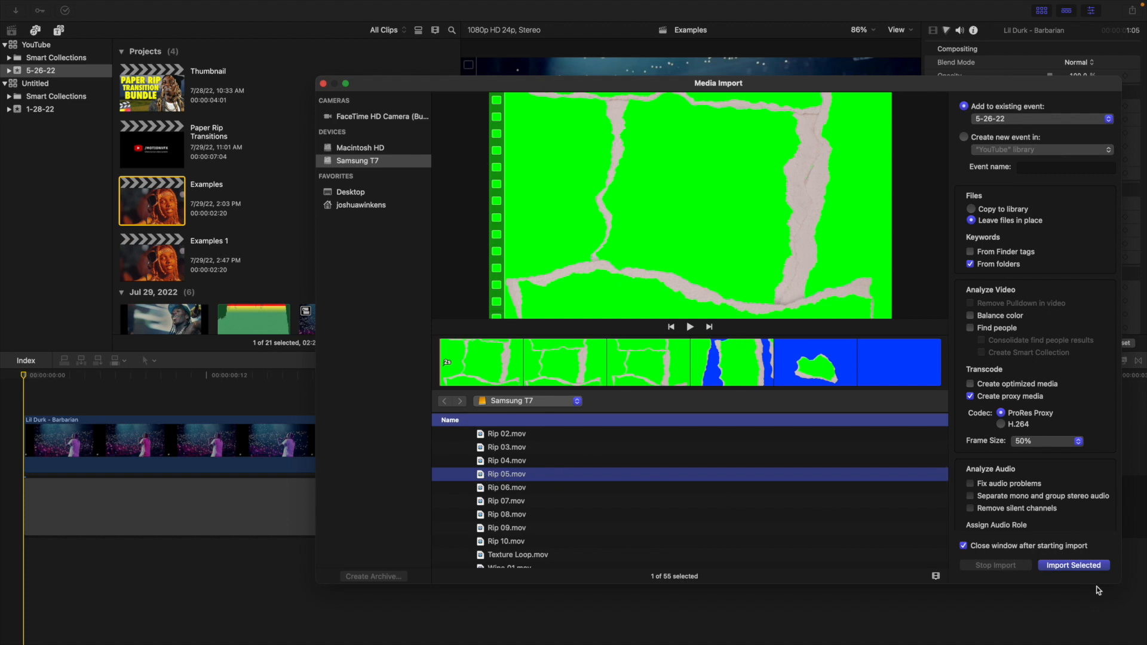
{"action": "left_click", "coordinate": [1072, 564]}
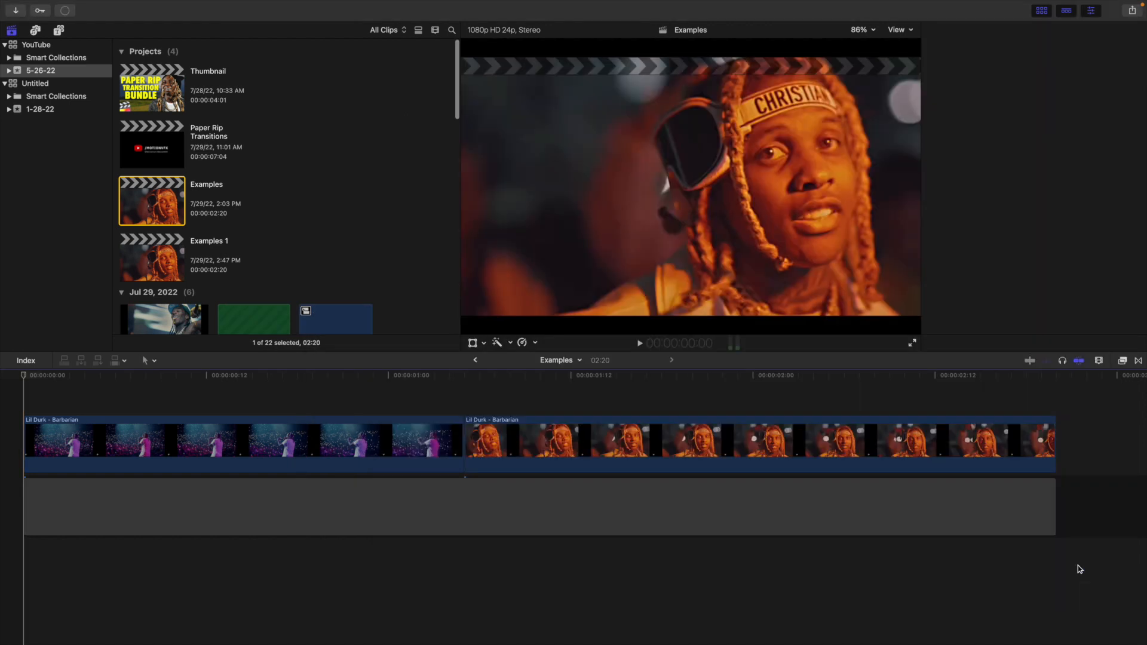
Place Rip 08 above the first Lil Durk clip, trimmed to end at the edit point.
{"action": "left_click", "coordinate": [973, 29]}
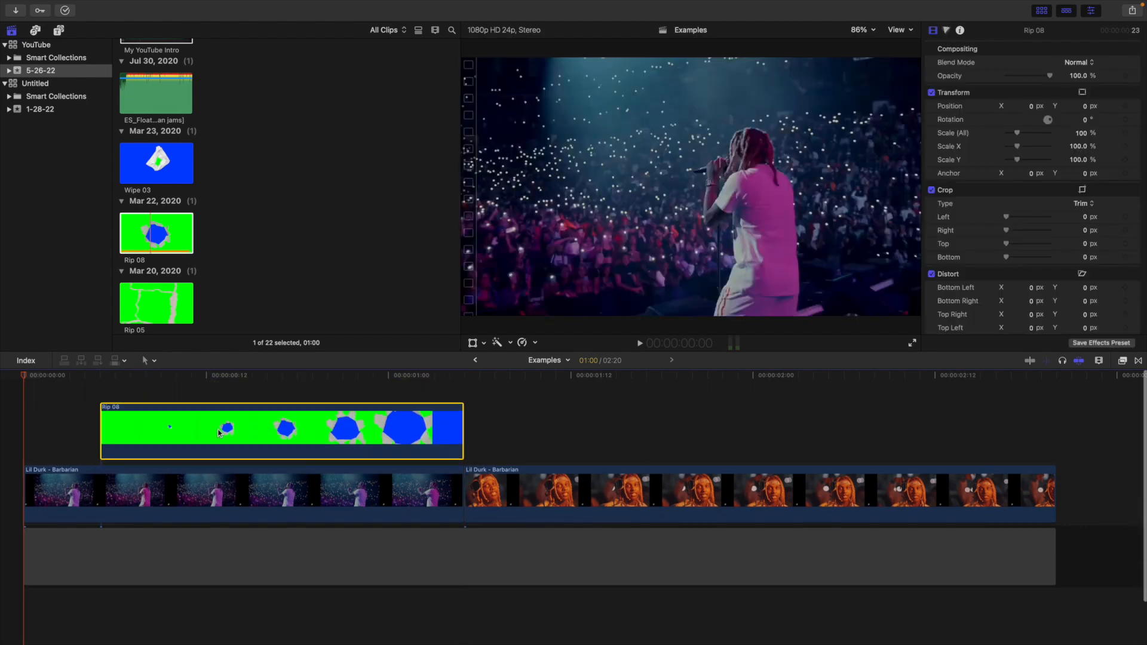
{"action": "mouse_move", "coordinate": [244, 437]}
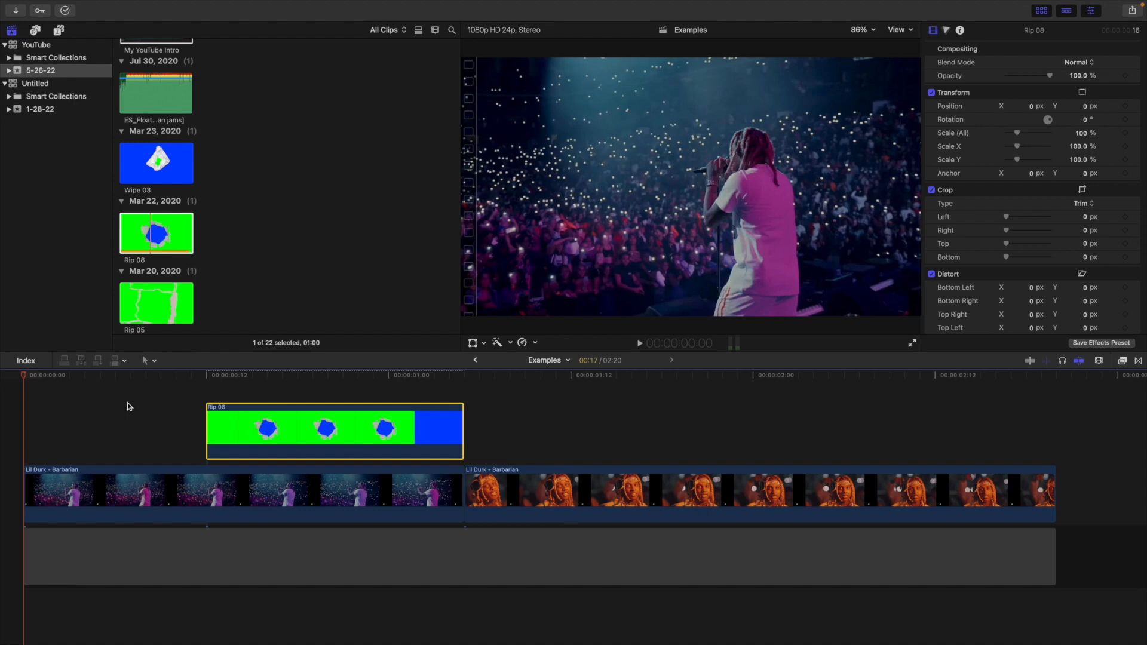
{"action": "mouse_move", "coordinate": [73, 402]}
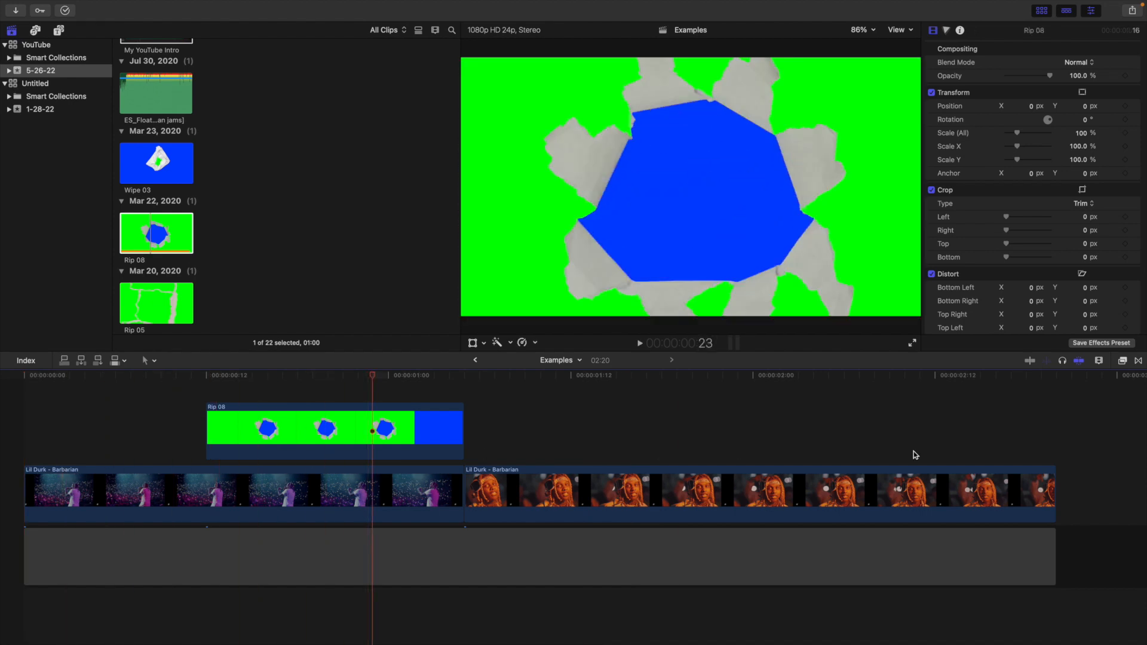
Search the video effects for 'keyer' to apply the Keyer to Rip 08.
{"action": "left_click", "coordinate": [1122, 360]}
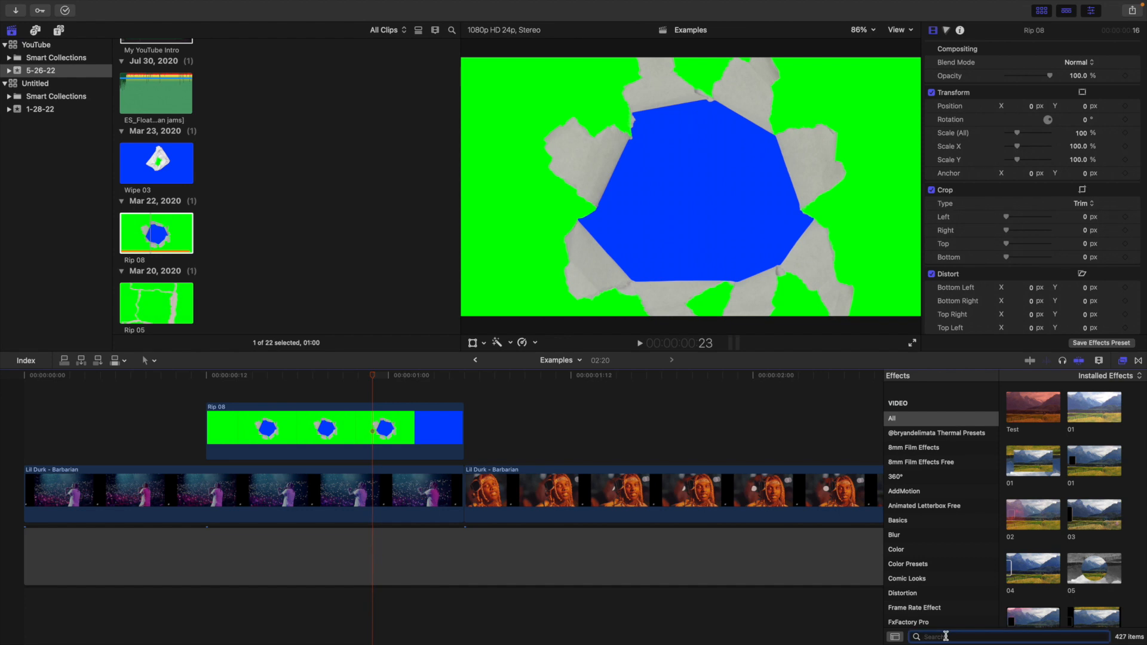
{"action": "type", "text": "keyer"}
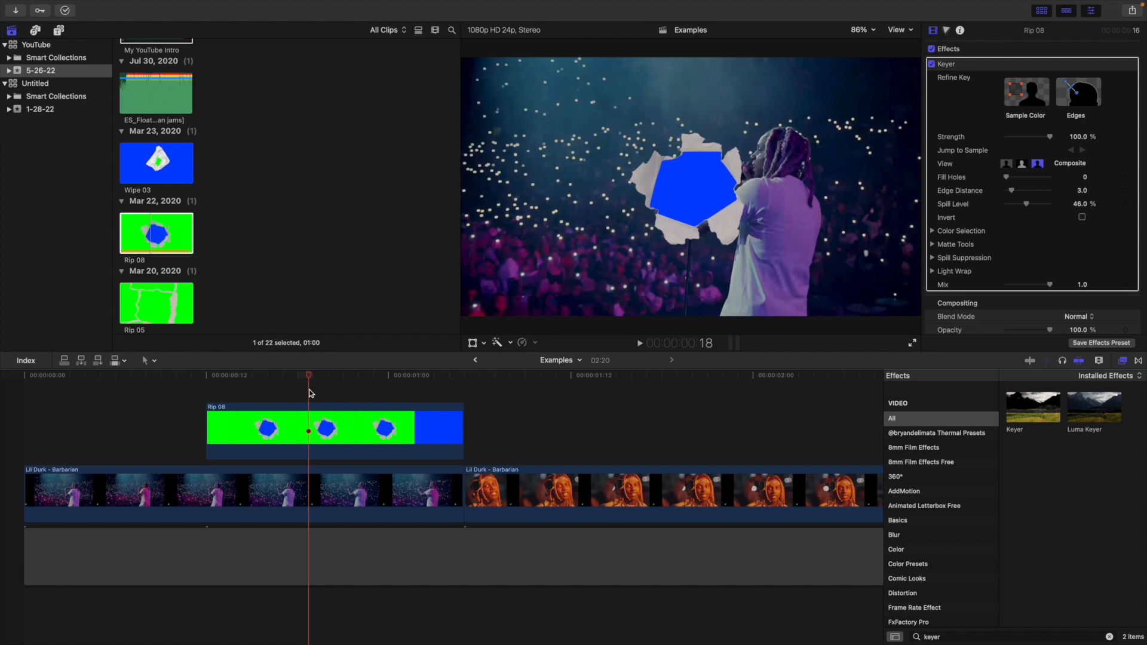
{"action": "mouse_move", "coordinate": [918, 594]}
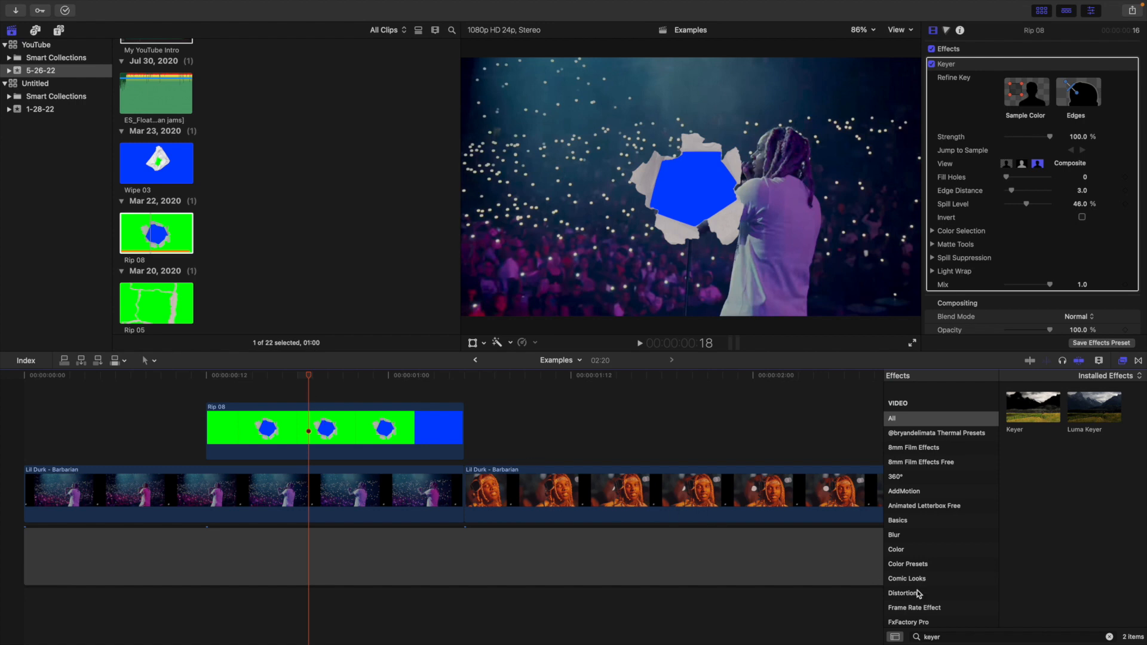
Search the effects for 'hue' to apply Hue/Saturation to Rip 08.
{"action": "type", "text": "hue"}
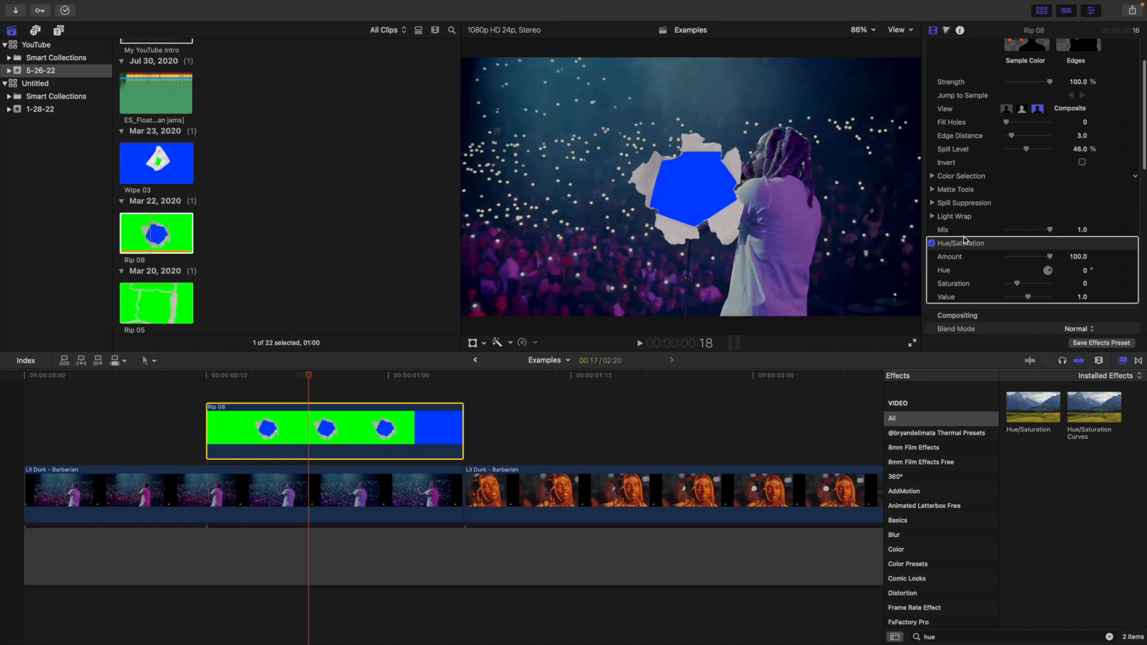
{"action": "scroll", "scroll_direction": "down", "scroll_amount": 3}
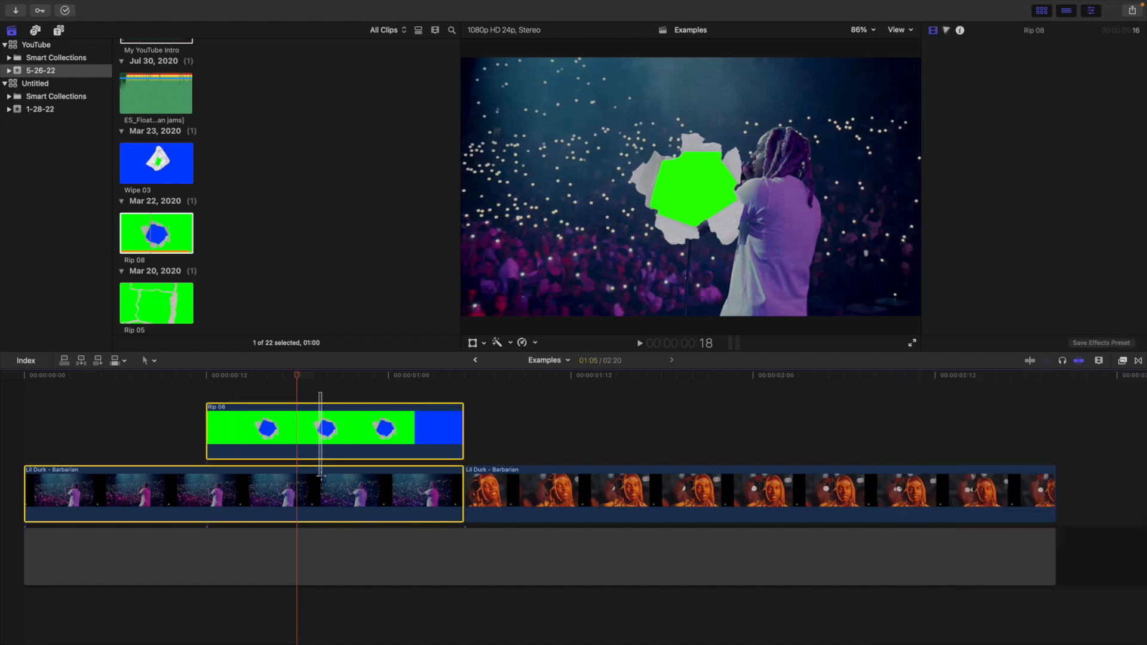
Group the concert clip and Rip 08 into a compound clip named 'Paper Rip'.
{"action": "left_click", "coordinate": [973, 30]}
{"action": "type", "text": "Paper"}
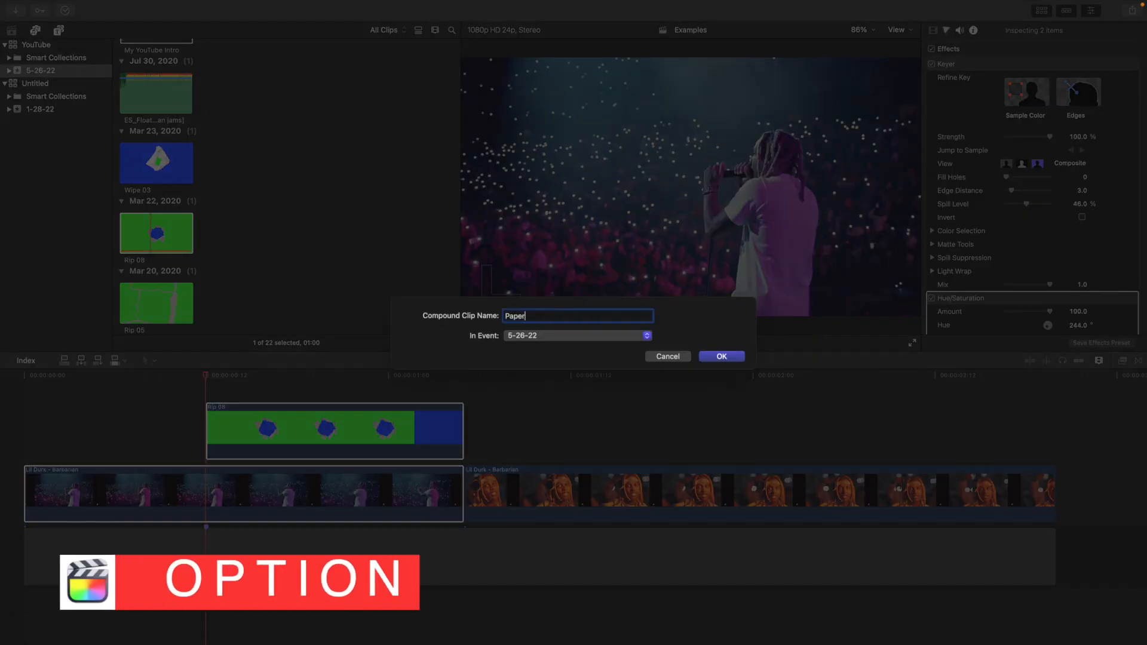
{"action": "type", "text": "Rip"}
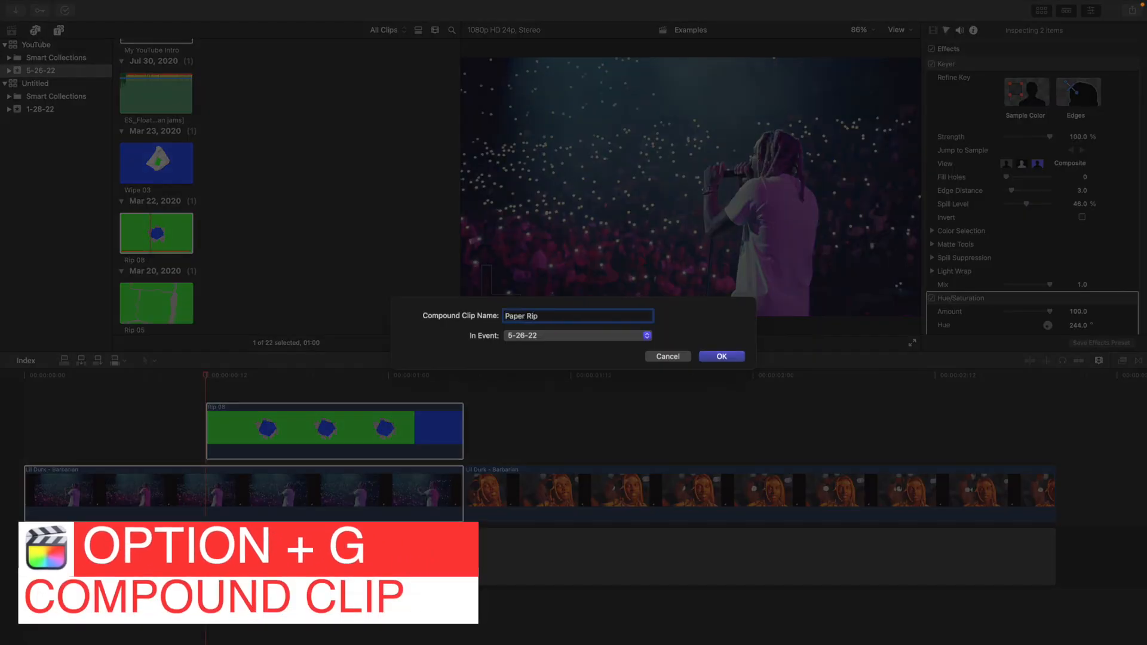
{"action": "left_click", "coordinate": [720, 356]}
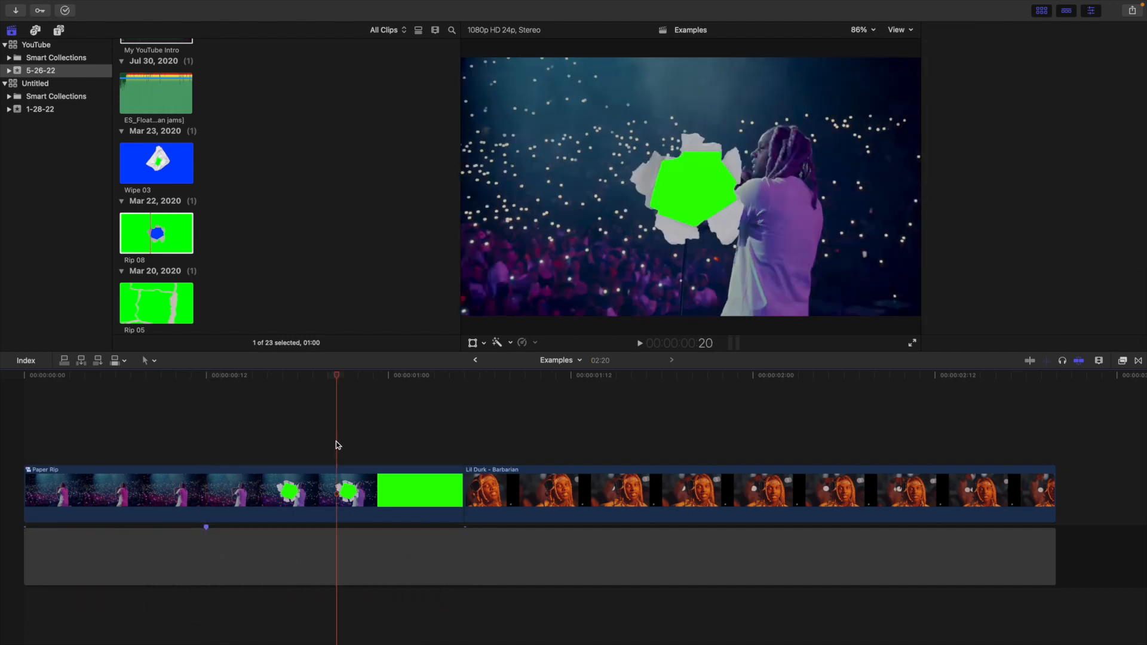
Select the Paper Rip compound clip and search the video effects for 'keyer'.
{"action": "left_click", "coordinate": [220, 490]}
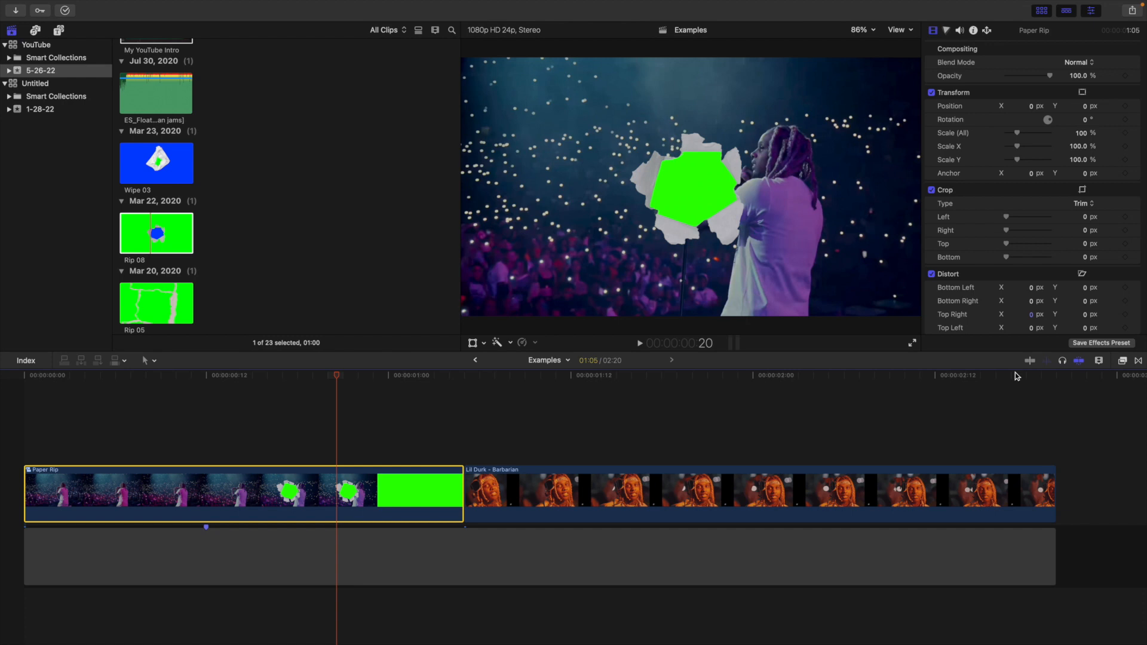
{"action": "mouse_move", "coordinate": [1121, 366]}
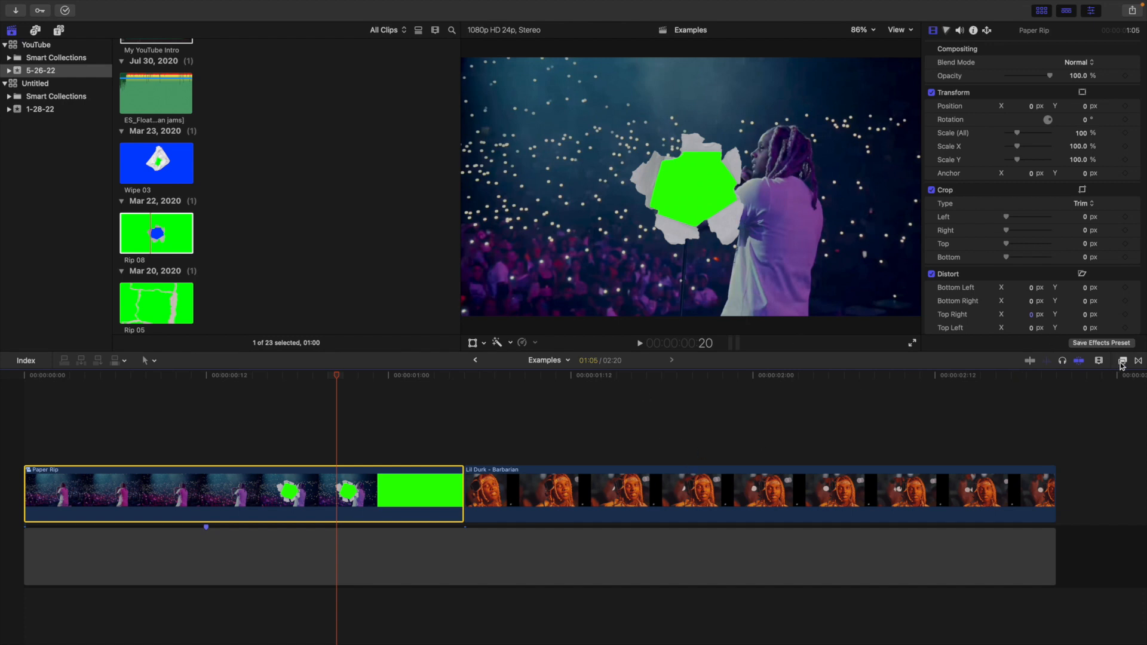
{"action": "left_click", "coordinate": [1121, 361]}
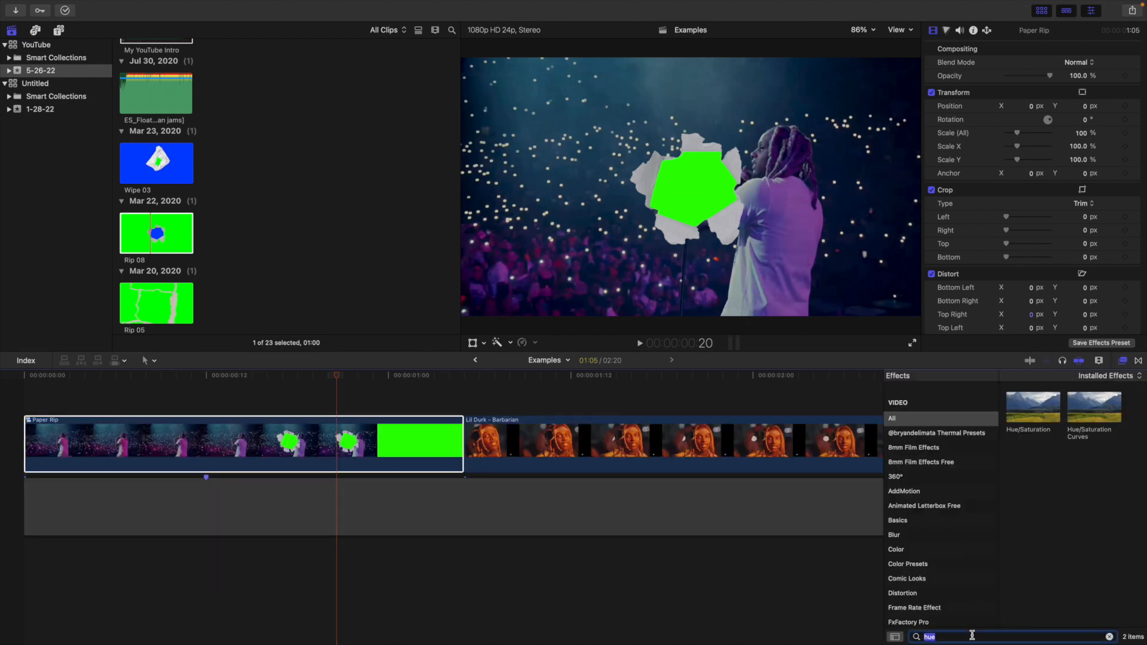
{"action": "type", "text": "keyer"}
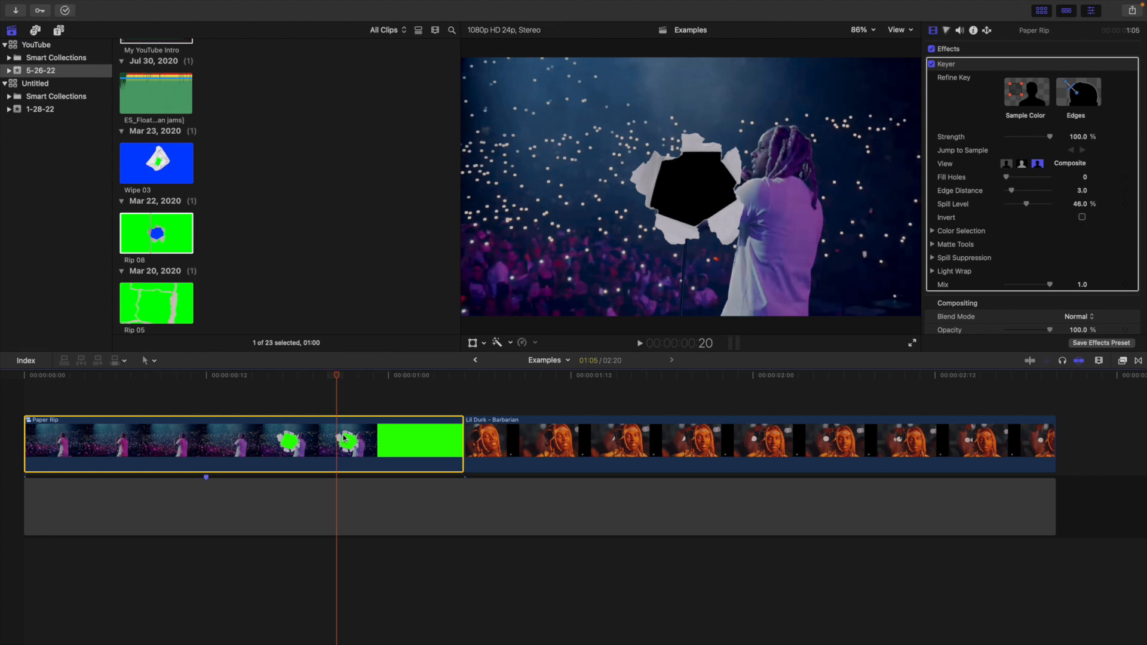
{"action": "mouse_move", "coordinate": [710, 268]}
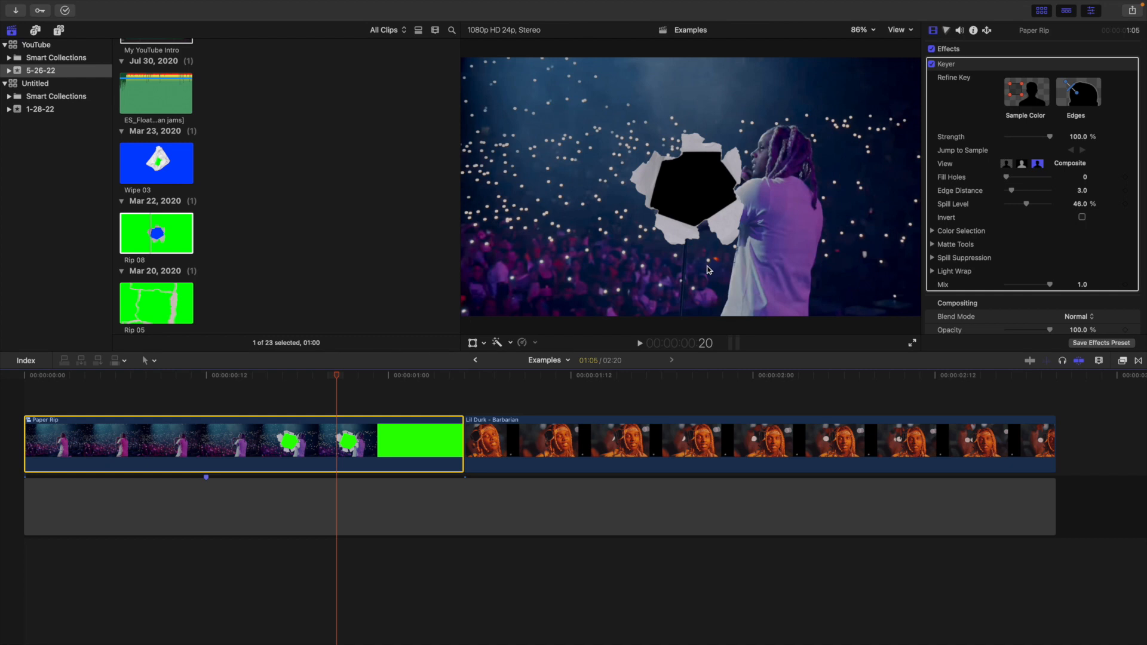
{"action": "mouse_move", "coordinate": [687, 323]}
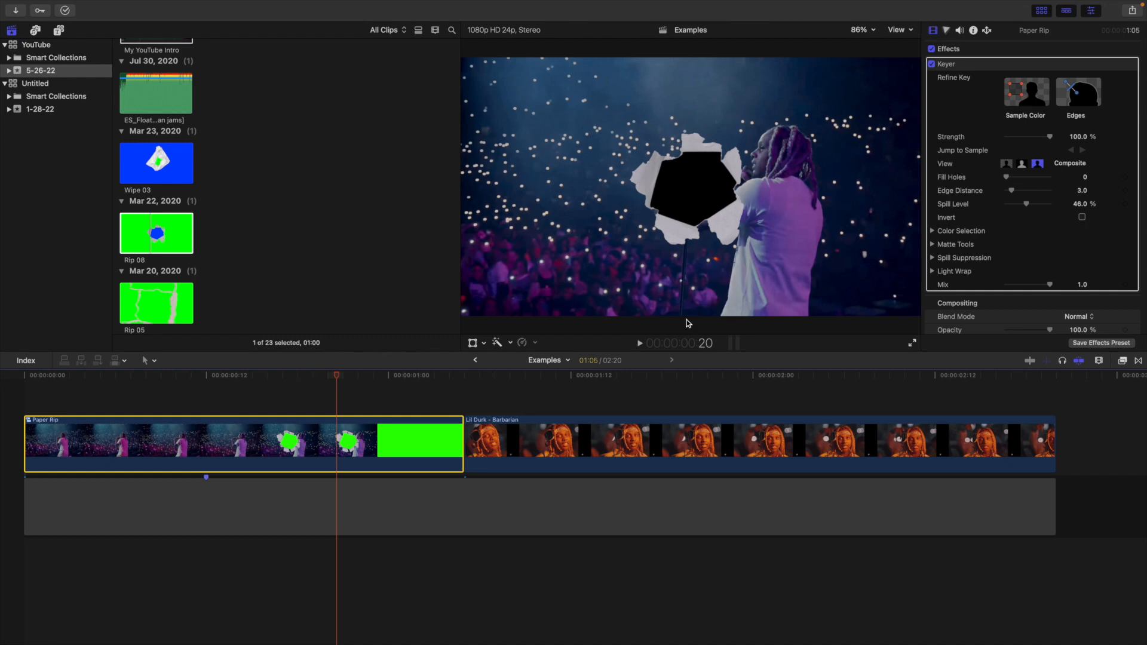
{"action": "mouse_move", "coordinate": [368, 398]}
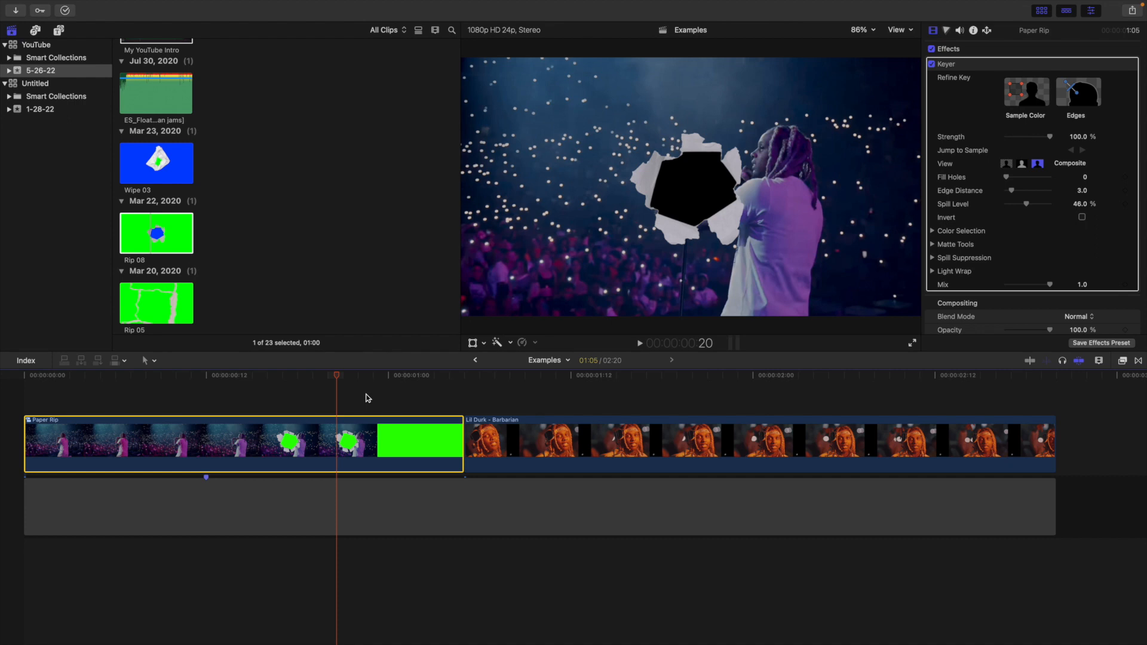
{"action": "mouse_move", "coordinate": [196, 408]}
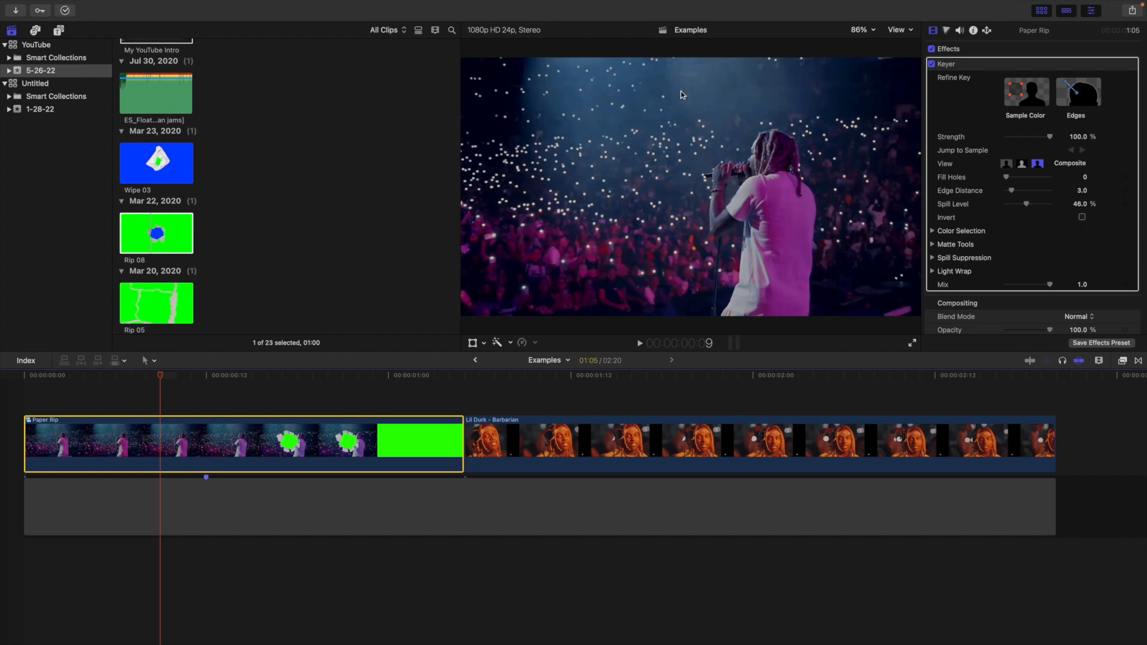
{"action": "mouse_move", "coordinate": [318, 297]}
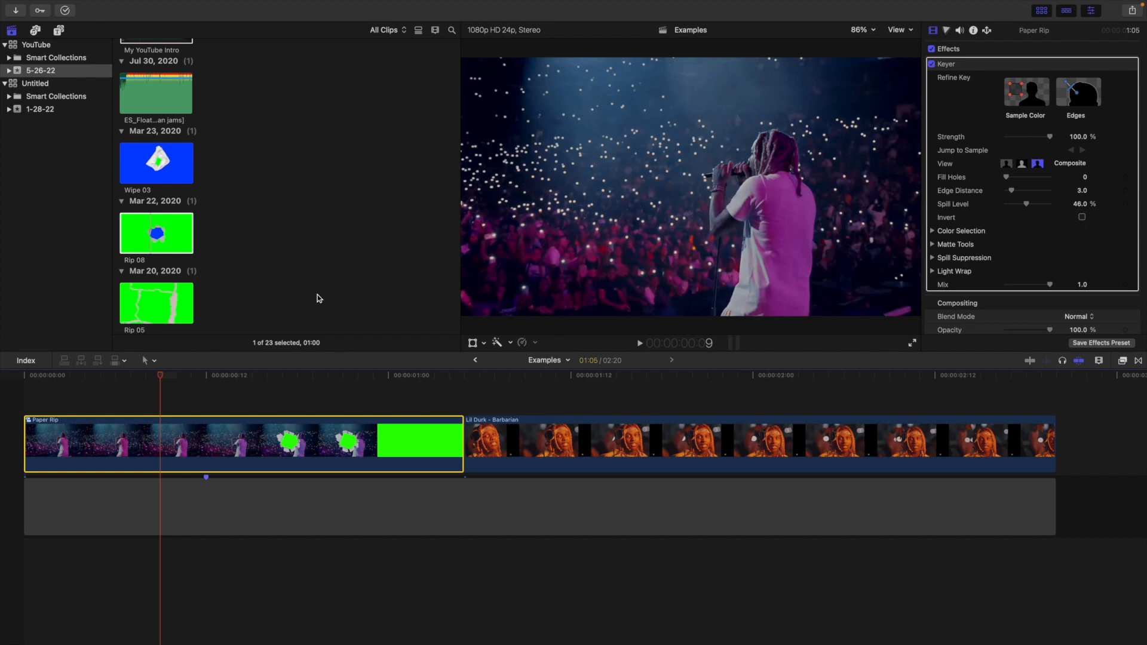
{"action": "mouse_move", "coordinate": [254, 415]}
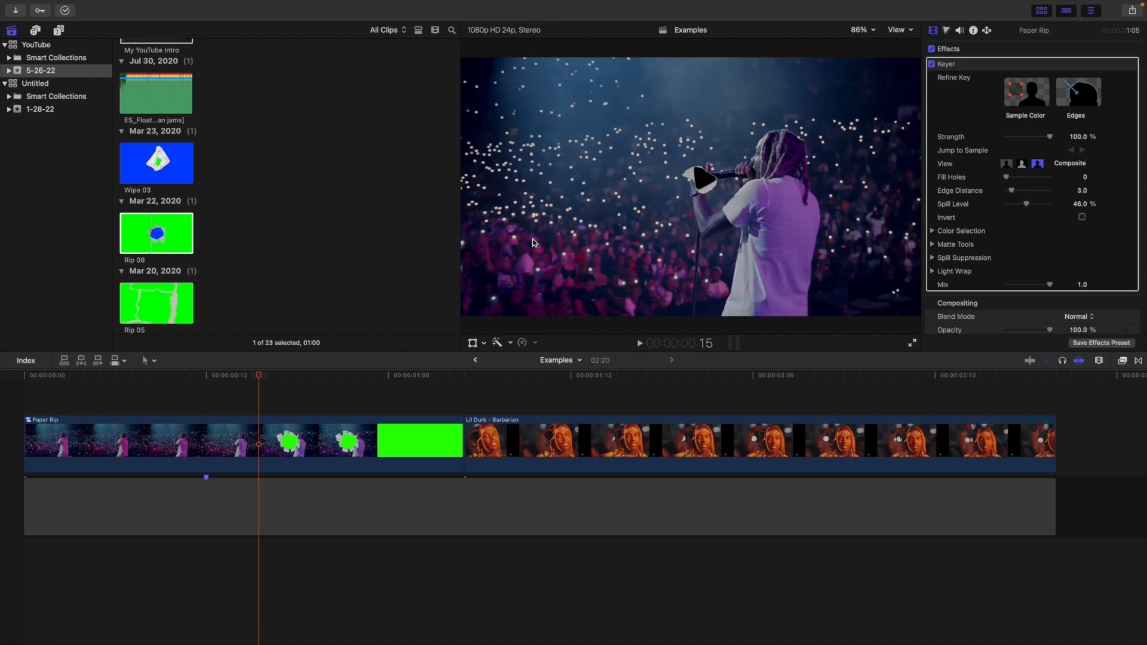
{"action": "mouse_move", "coordinate": [501, 440]}
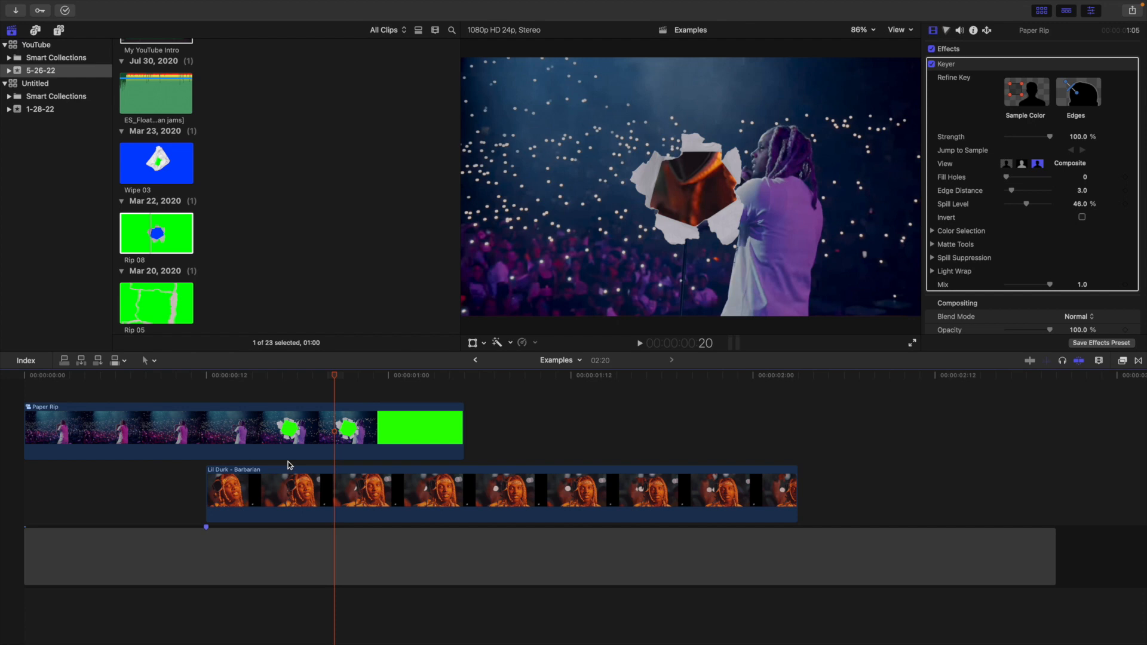
{"action": "mouse_move", "coordinate": [211, 399]}
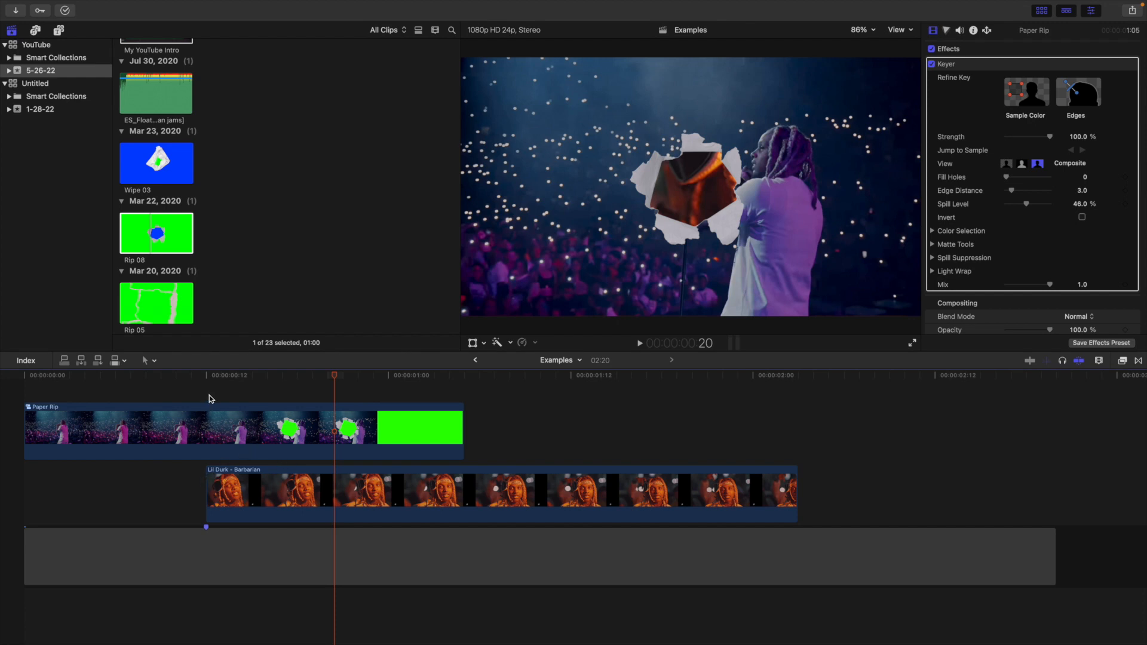
Preview the torn-paper transition from the tear point, then open the Paper Rip Transitions project.
{"action": "left_click", "coordinate": [205, 375]}
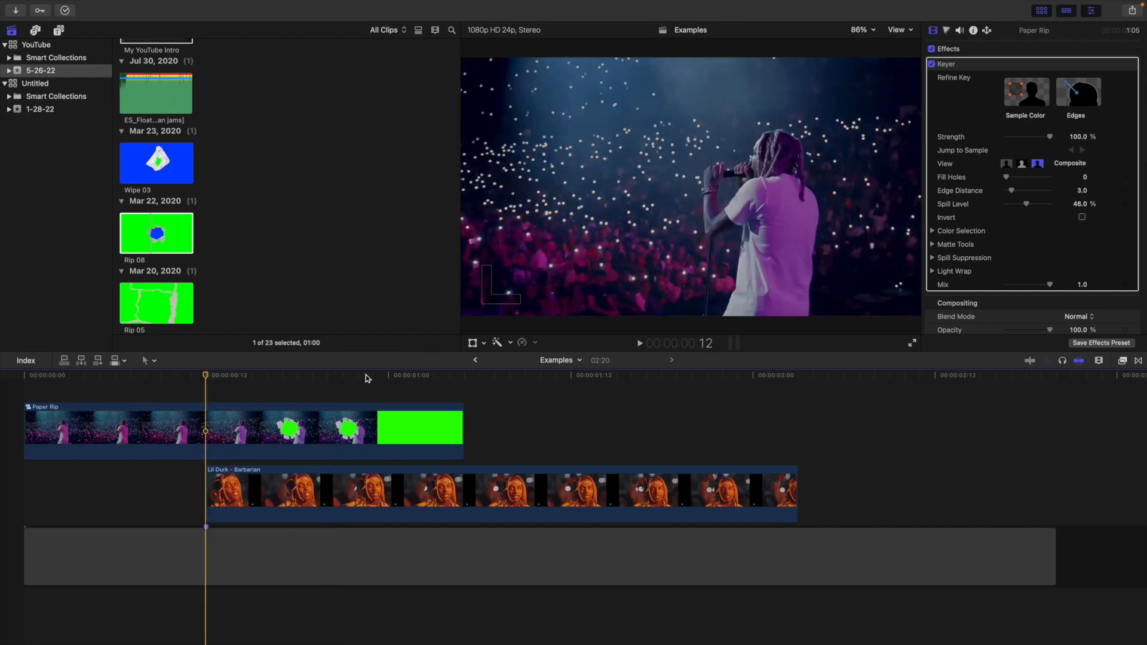
{"action": "left_click", "coordinate": [512, 490]}
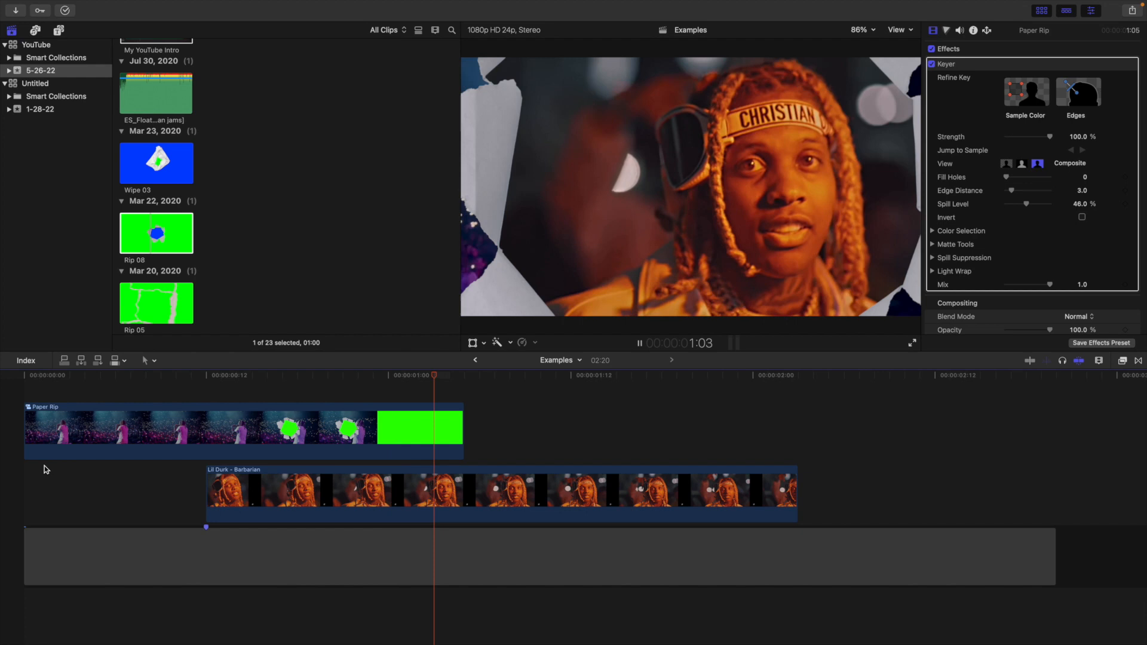
{"action": "left_click", "coordinate": [281, 375]}
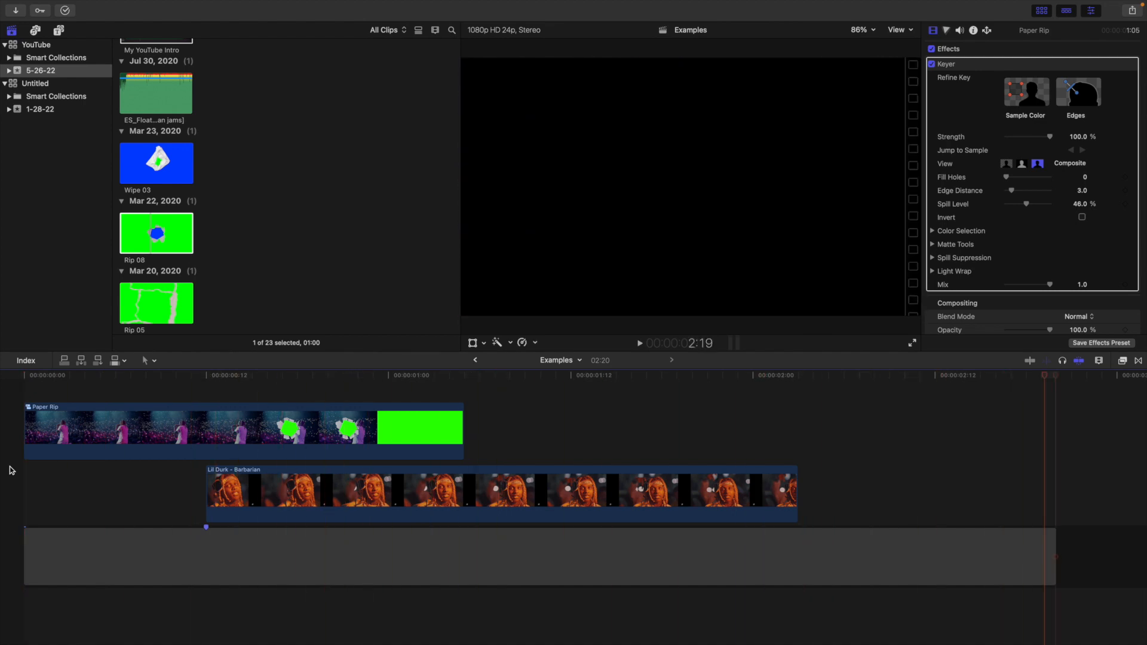
{"action": "left_click", "coordinate": [638, 343]}
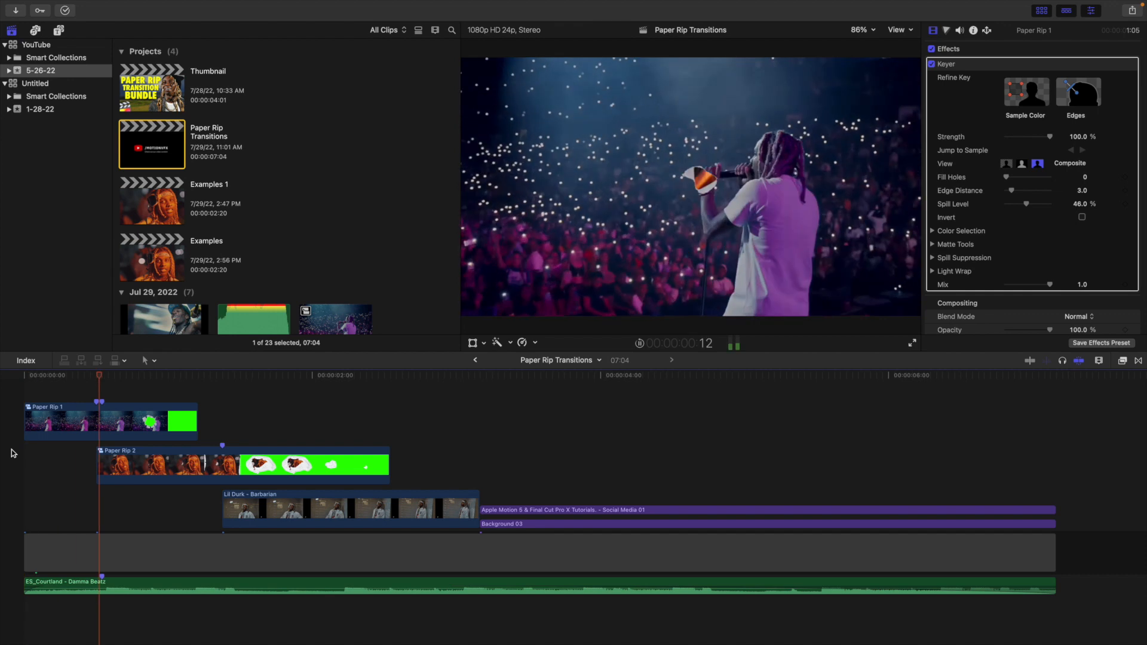
{"action": "left_click", "coordinate": [384, 375]}
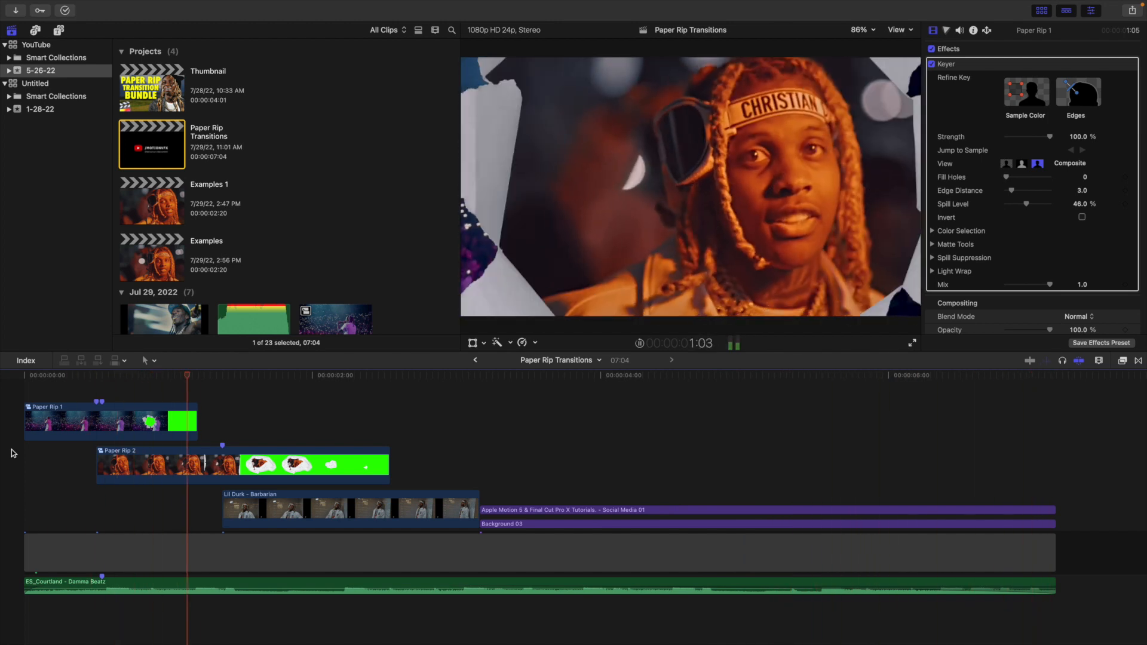
{"action": "left_click", "coordinate": [472, 374]}
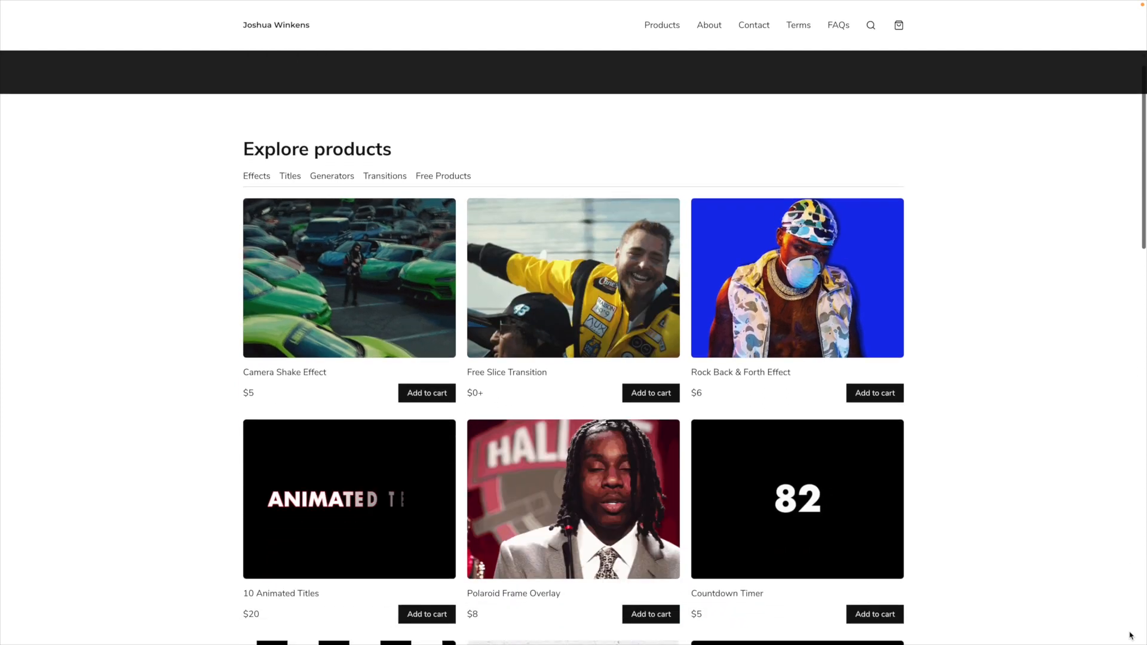
{"action": "scroll", "scroll_direction": "down", "scroll_amount": 3}
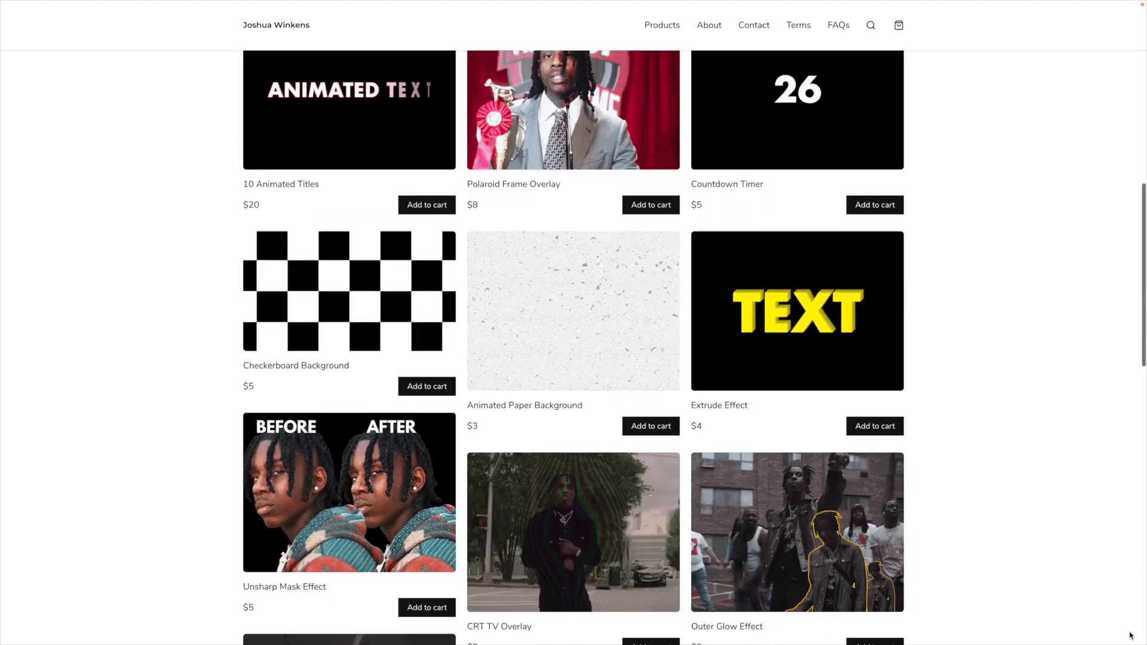
{"action": "scroll", "scroll_direction": "down", "scroll_amount": 3}
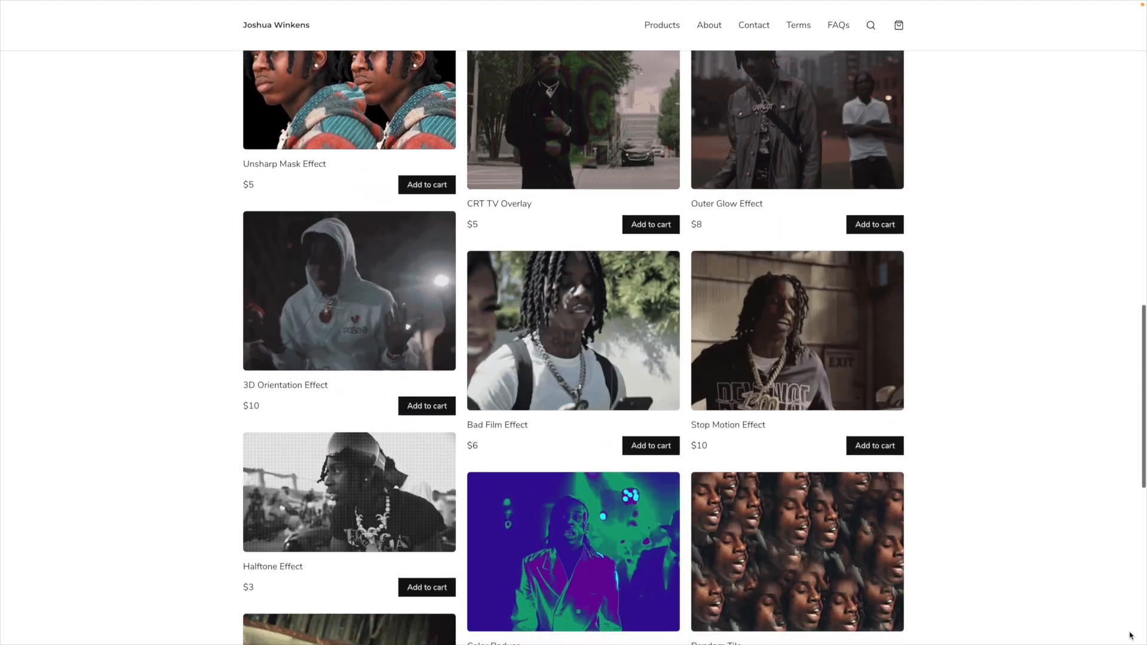